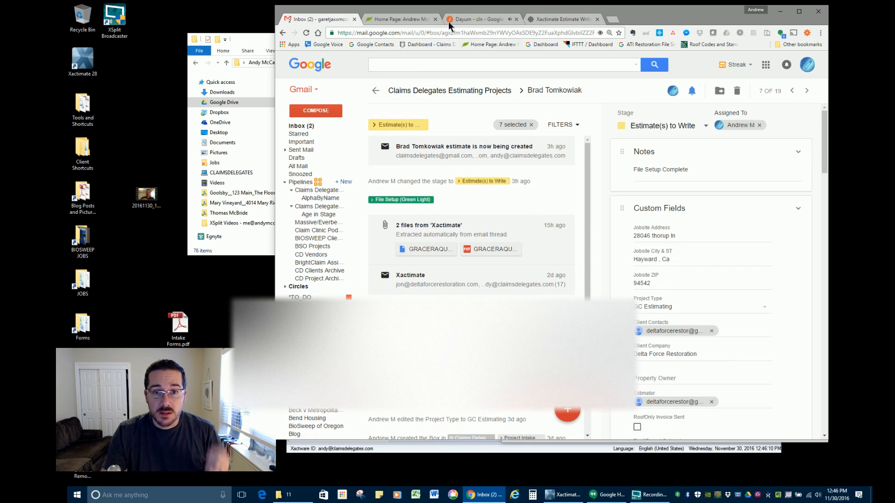
{"action": "left_click", "coordinate": [398, 18]}
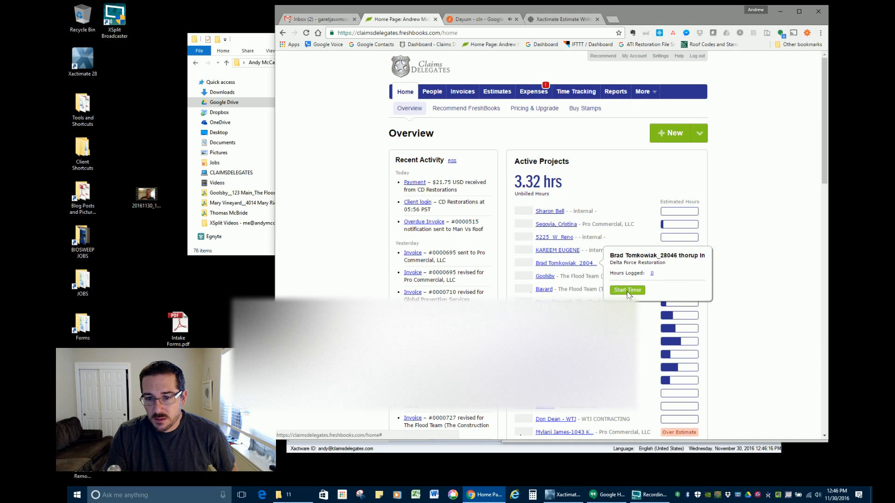
{"action": "left_click", "coordinate": [626, 290]}
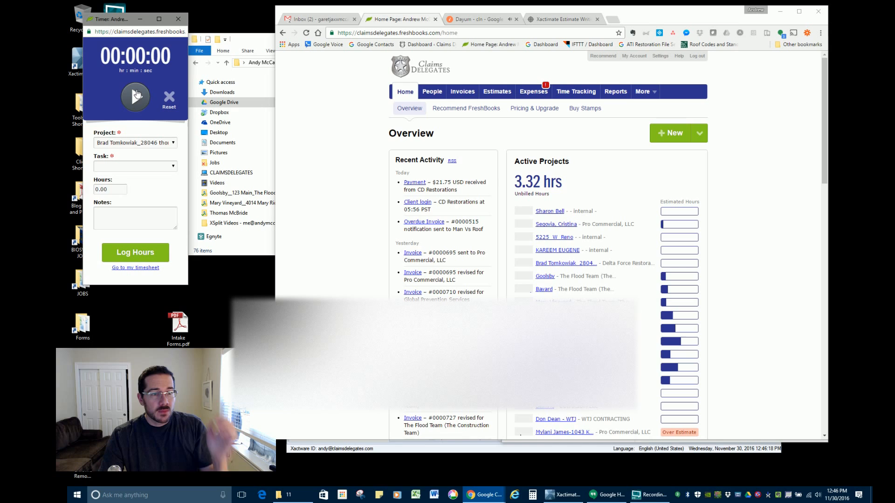
{"action": "left_click", "coordinate": [135, 96]}
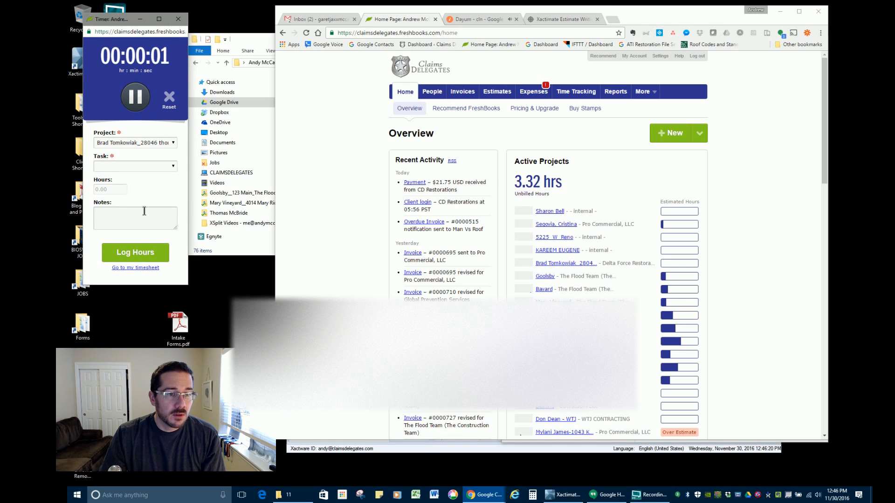
{"action": "type", "text": "MIT"}
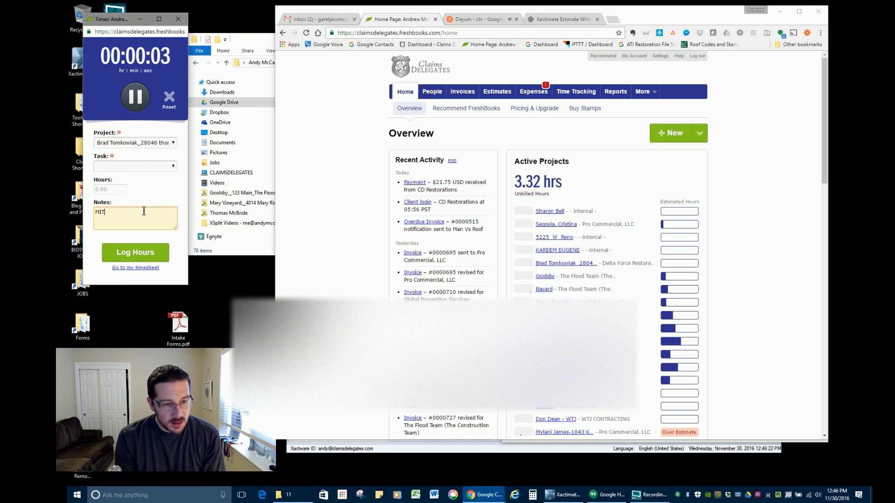
{"action": "type", "text": "1"}
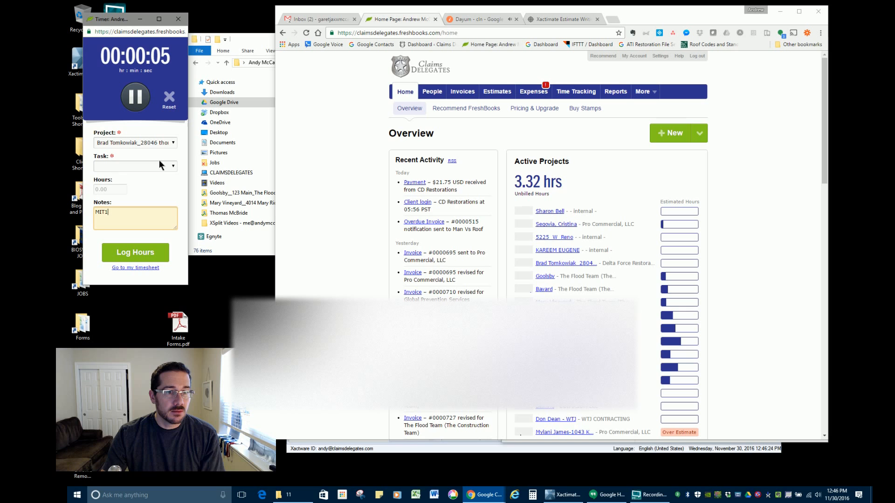
{"action": "left_click", "coordinate": [135, 166]}
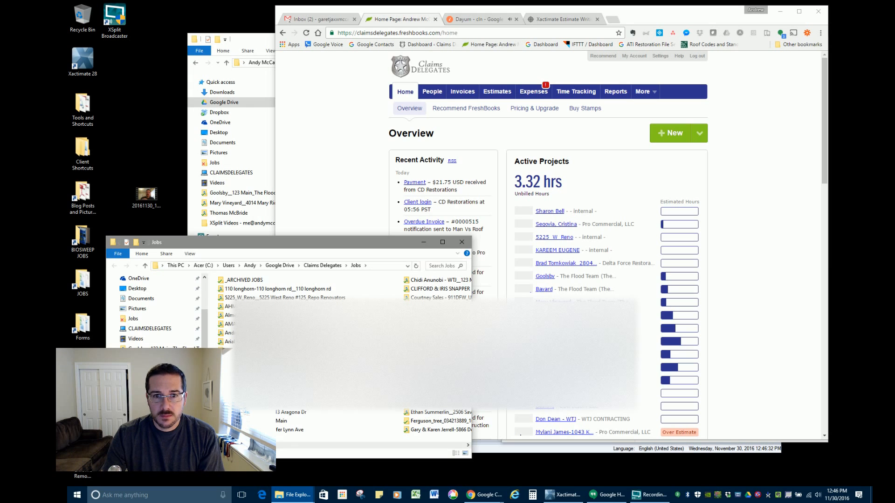
Generate a view-only Google Drive shareable link for the Tomkowiak job folder
{"action": "left_click", "coordinate": [314, 19]}
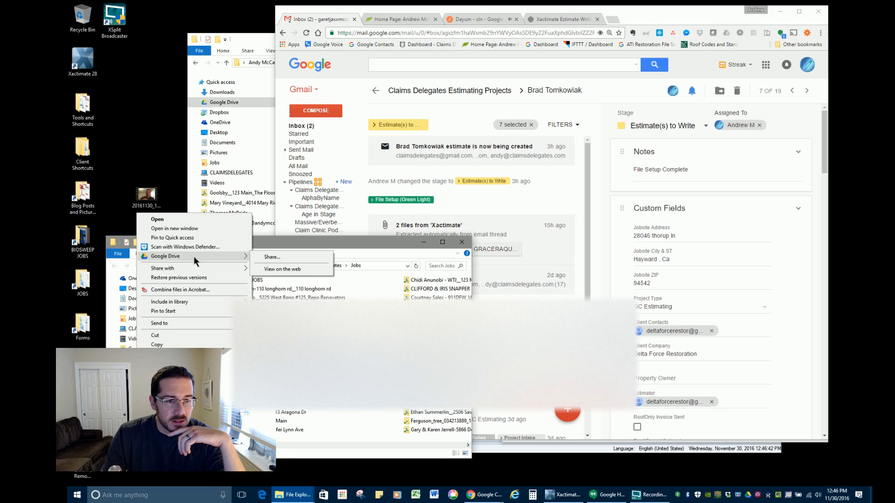
{"action": "left_click", "coordinate": [272, 257]}
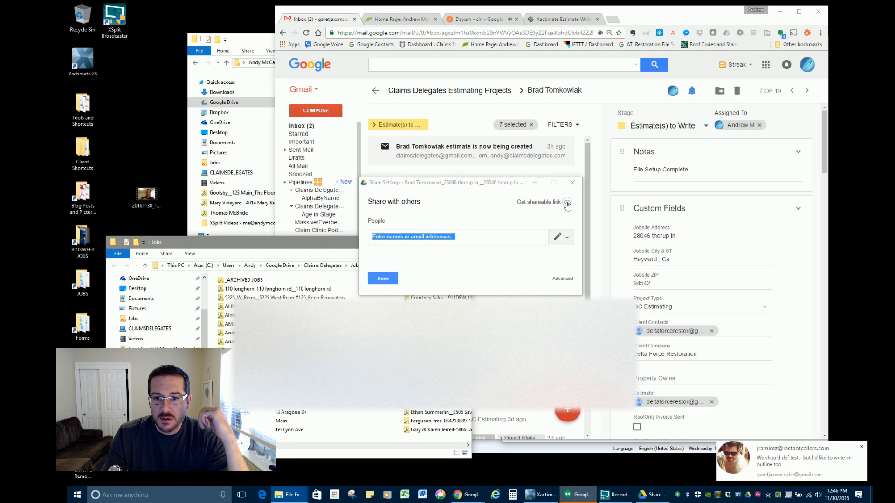
{"action": "left_click", "coordinate": [567, 202]}
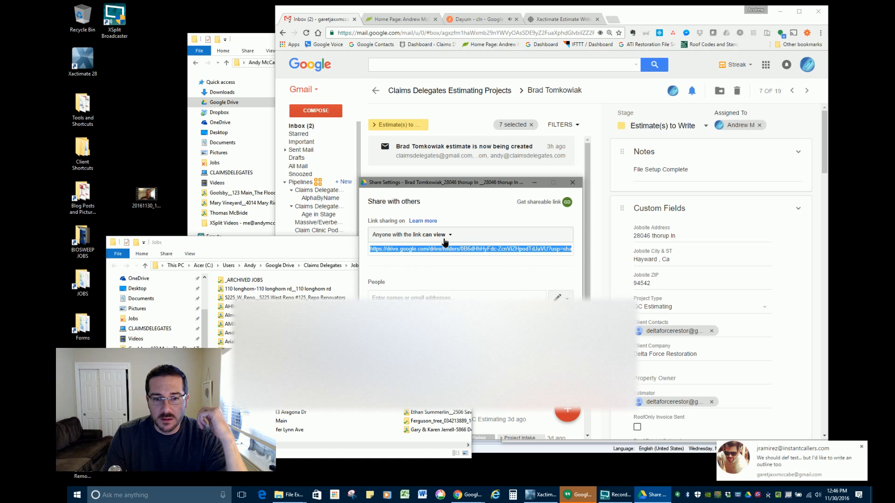
{"action": "left_click", "coordinate": [435, 234]}
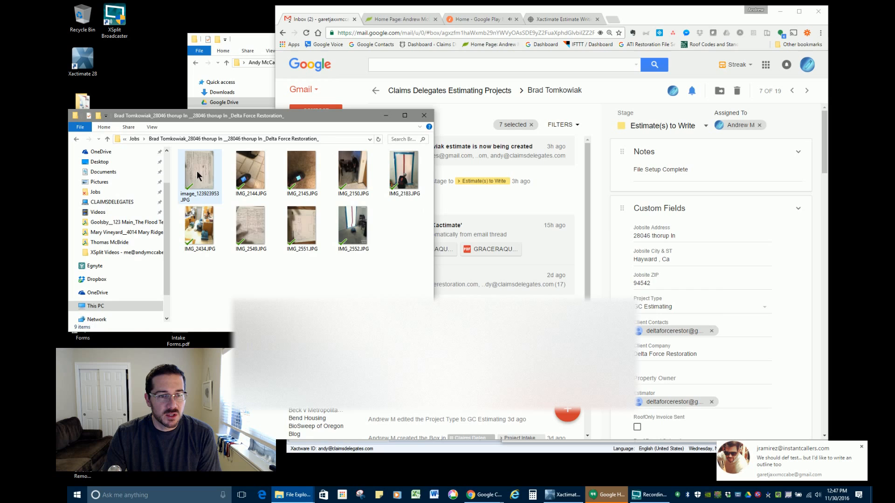
Open image_123923953.JPG, the handwritten job information sheet, in the photo viewer
{"action": "double_click", "coordinate": [199, 173]}
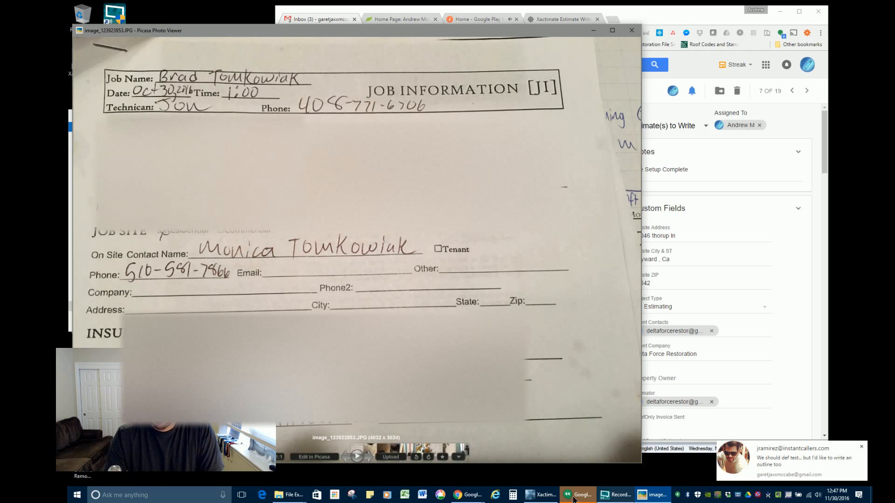
Clear the Control Center search and create a new project named TOMKOWIAK
{"action": "left_click", "coordinate": [540, 494]}
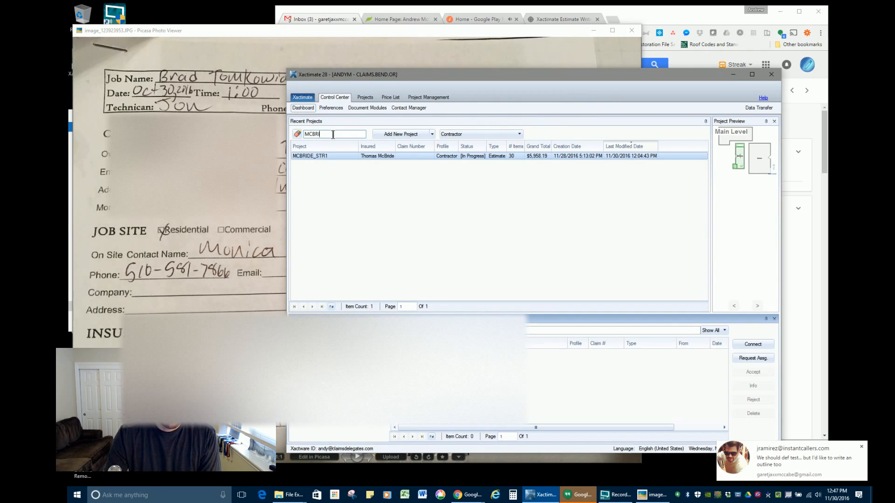
{"action": "key", "text": "BackSpace"}
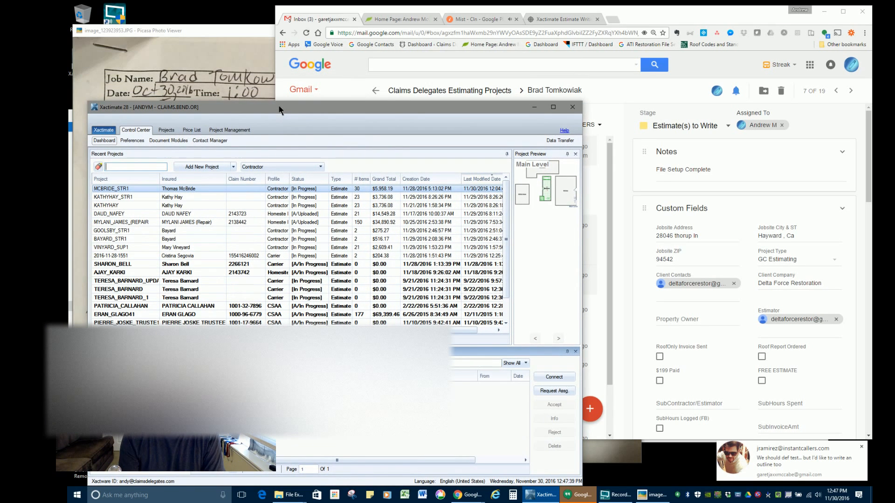
{"action": "type", "text": "TO"}
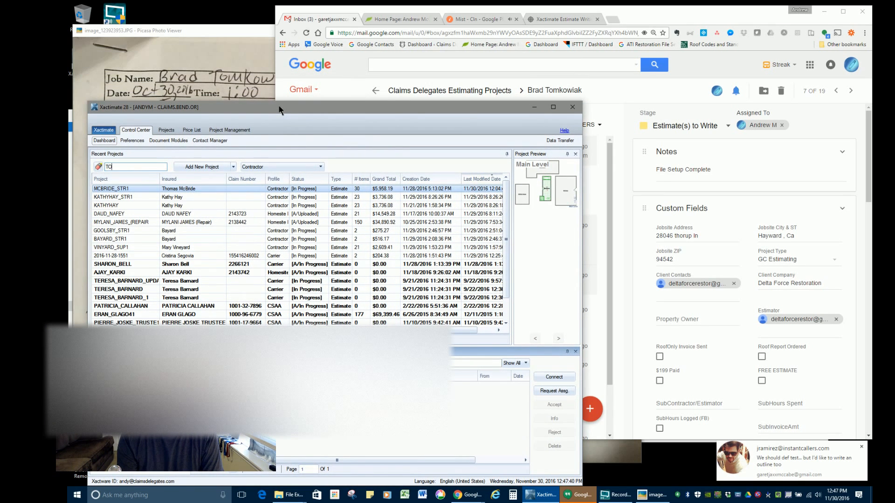
{"action": "type", "text": "OMK"}
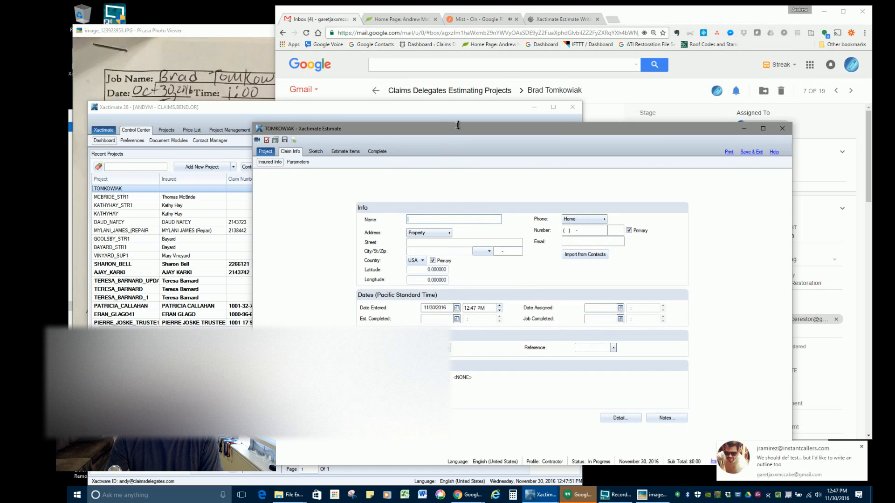
{"action": "type", "text": "Brad Tomkowiak"}
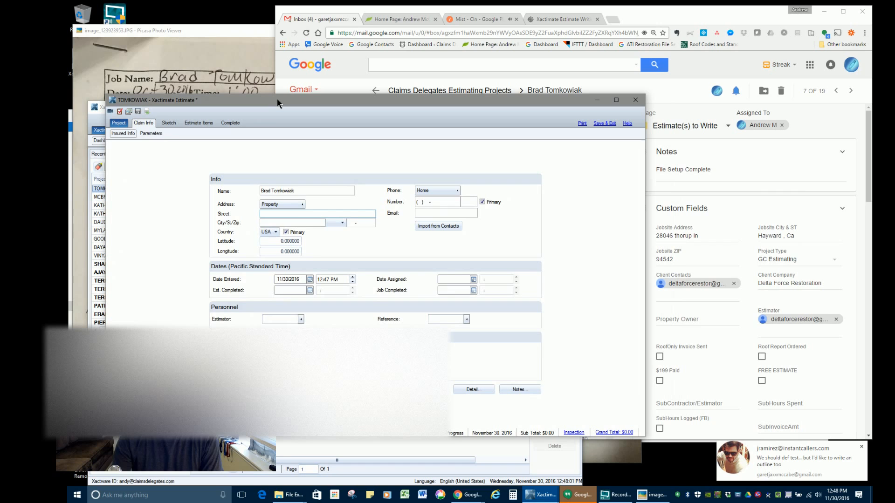
{"action": "type", "text": "28046"}
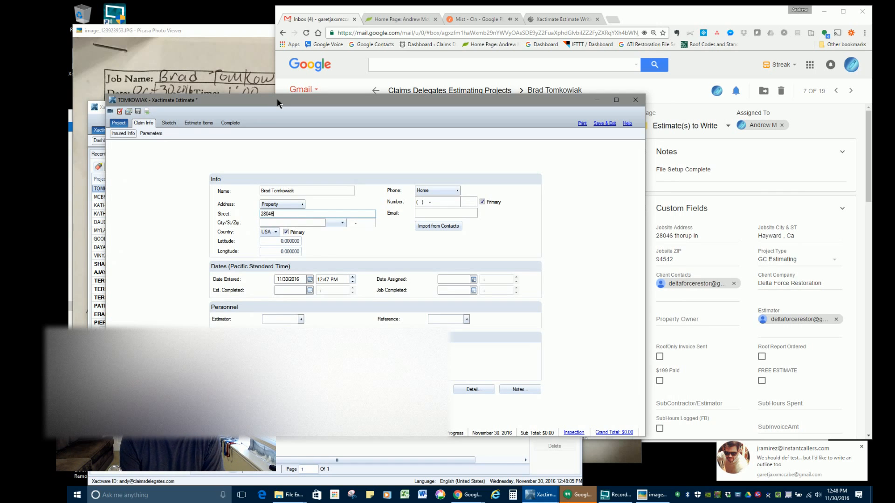
{"action": "type", "text": "Thorup Lane"}
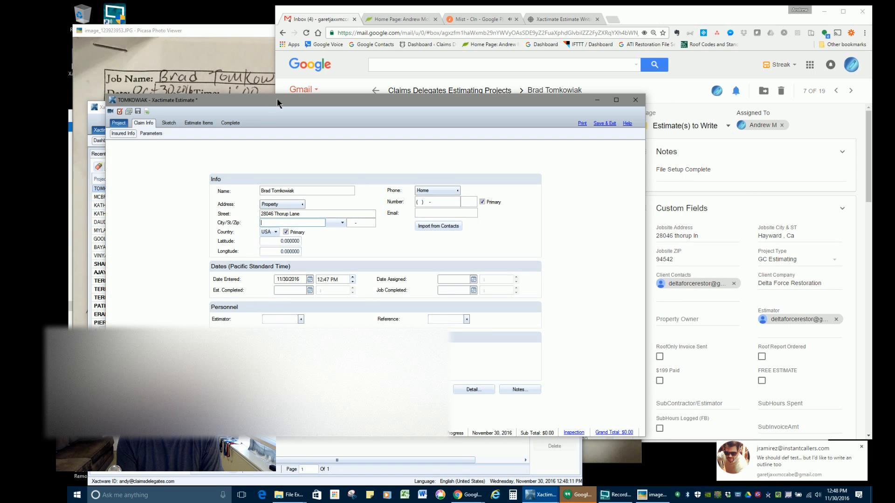
{"action": "type", "text": "Hayward"}
{"action": "left_click", "coordinate": [337, 223]}
{"action": "type", "text": "CA"}
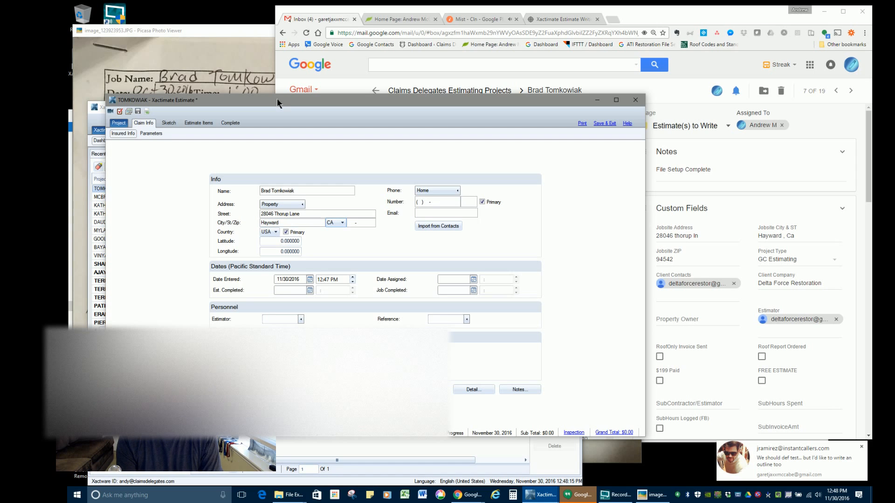
{"action": "left_click", "coordinate": [361, 222]}
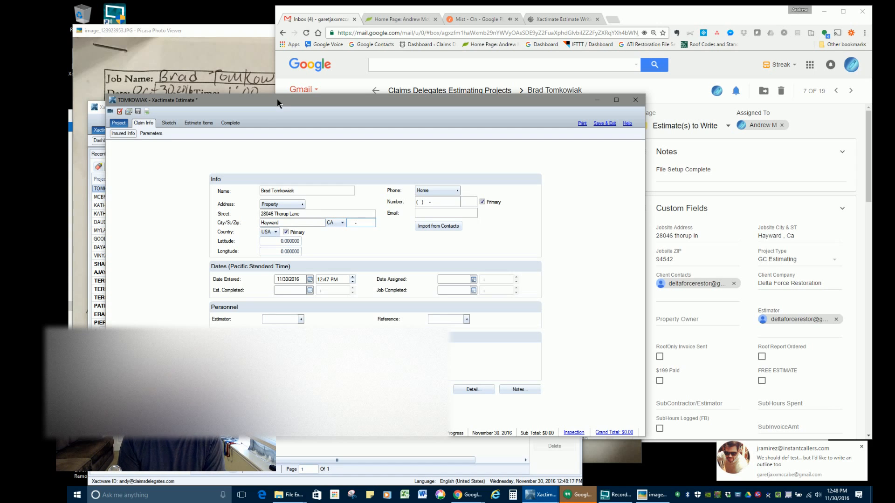
{"action": "type", "text": "94542-"}
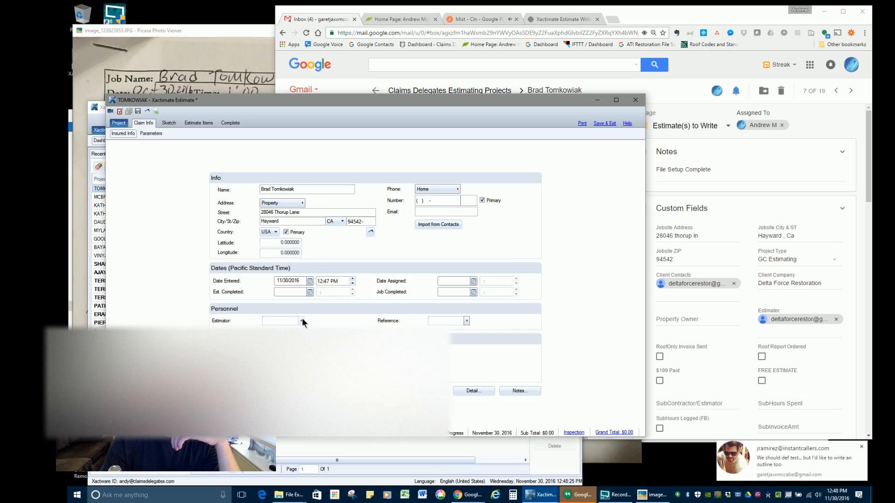
Set Delta Force Restoration as the estimate's company header
{"action": "left_click", "coordinate": [300, 320]}
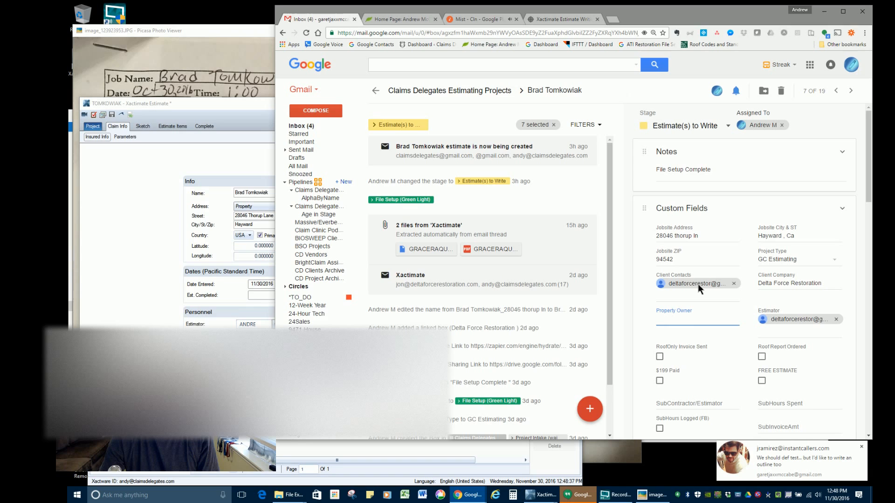
{"action": "left_click", "coordinate": [697, 320]}
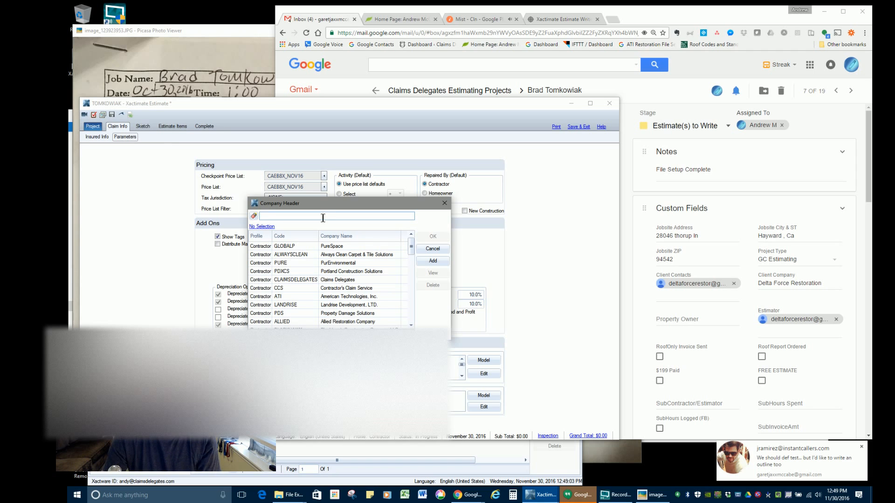
{"action": "type", "text": "del"}
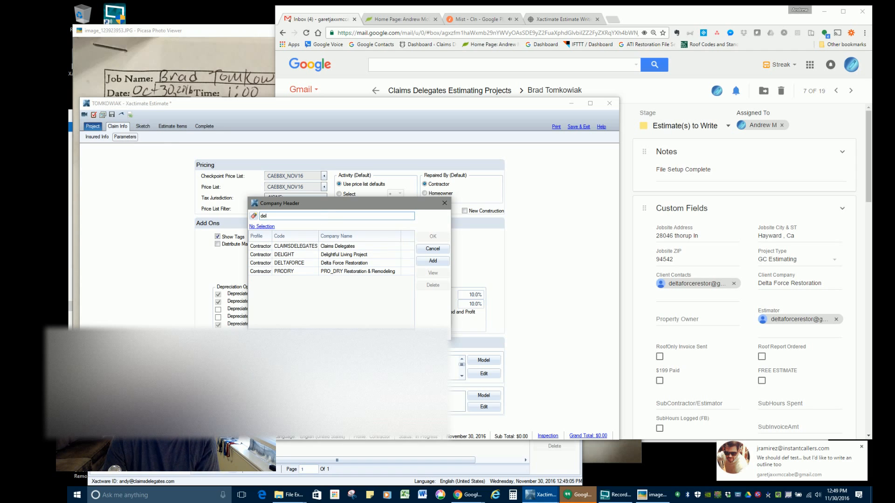
{"action": "left_click", "coordinate": [343, 263]}
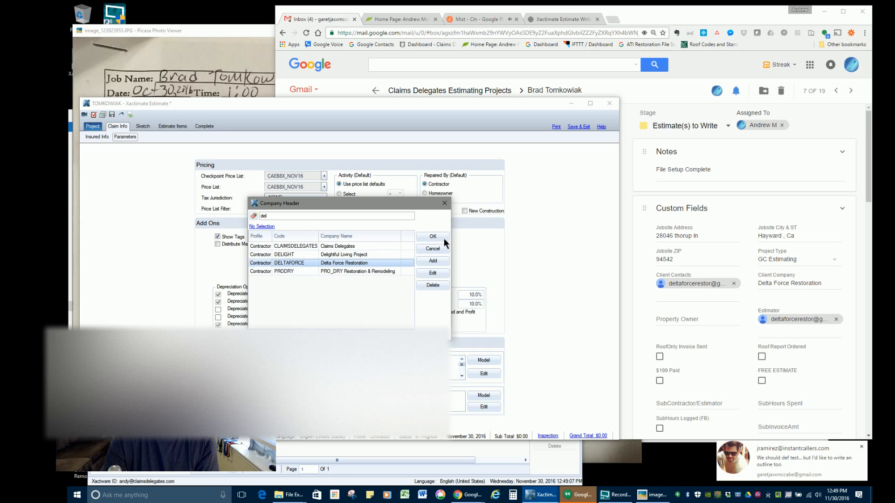
{"action": "left_click", "coordinate": [432, 236]}
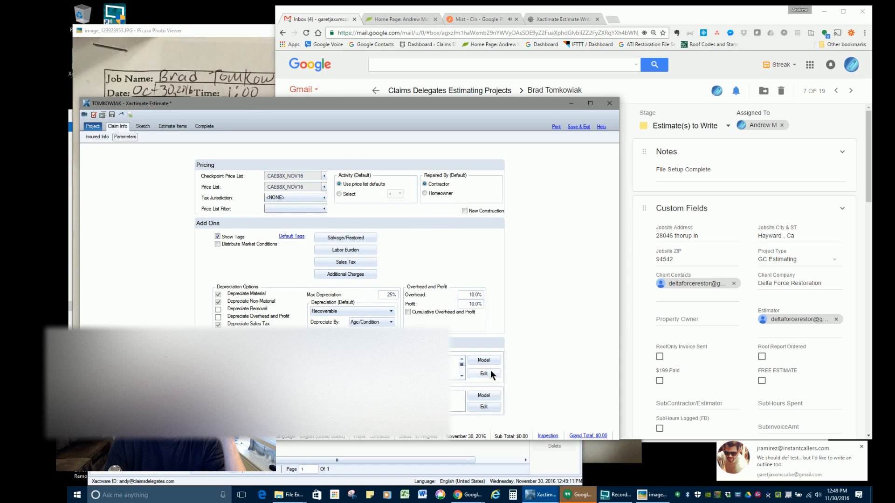
Replace the opening statement with the MITIGATION model statement
{"action": "left_click", "coordinate": [483, 359]}
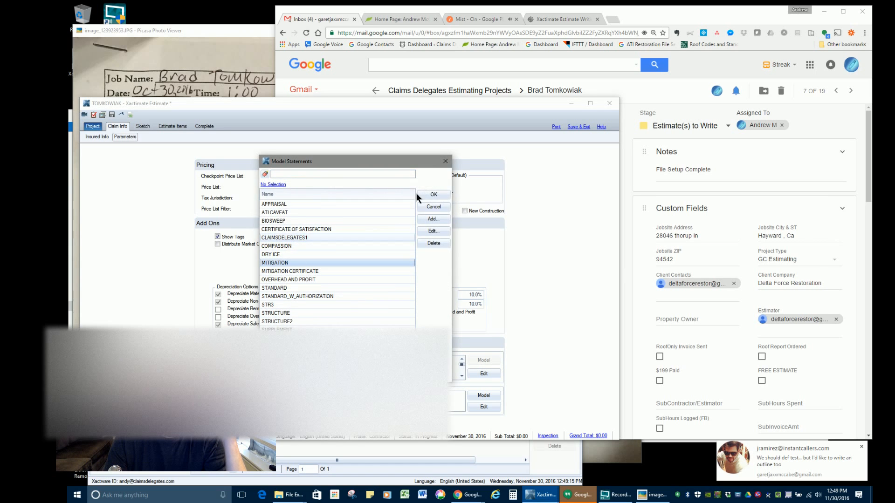
{"action": "left_click", "coordinate": [433, 195]}
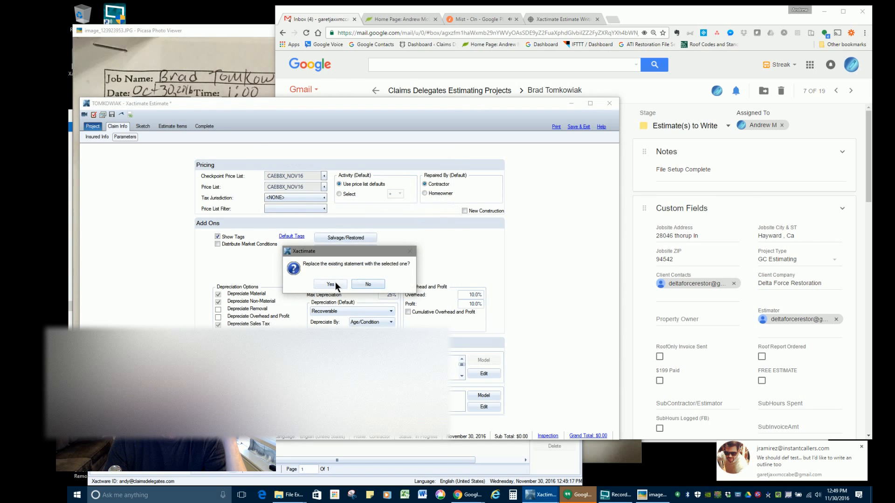
{"action": "left_click", "coordinate": [330, 284]}
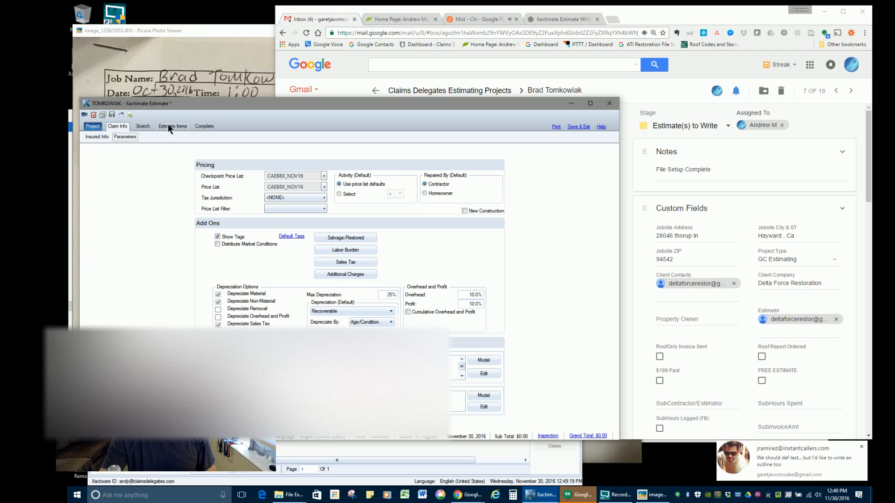
Open the IMG_2551.JPG floor plan photo and rotate it upright
{"action": "left_click", "coordinate": [142, 126]}
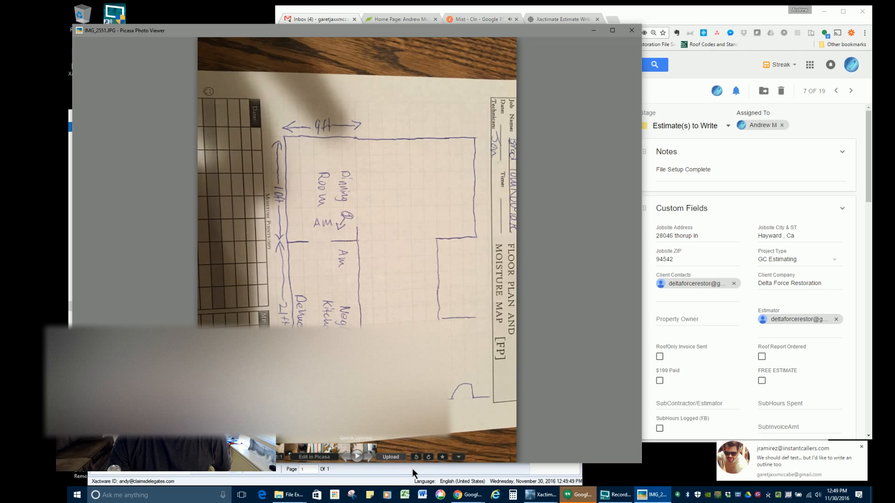
{"action": "left_click", "coordinate": [416, 457]}
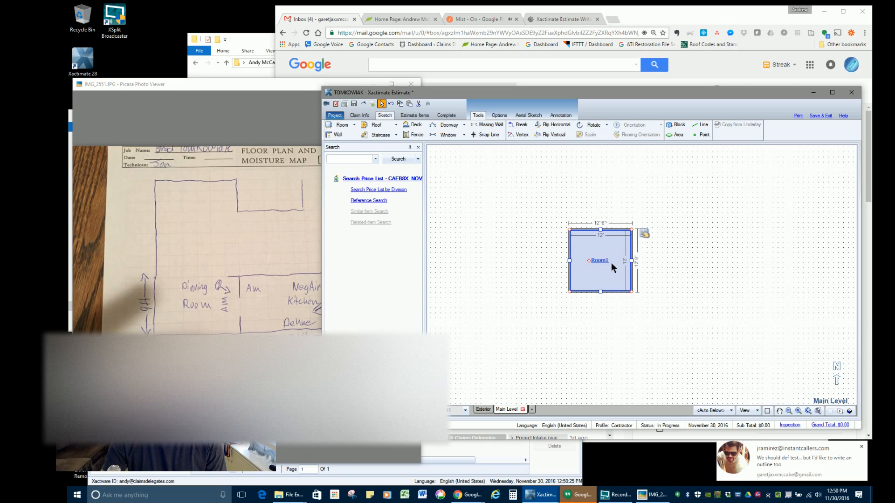
Rename the two sketched rooms to Dining Room and Kitchen
{"action": "double_click", "coordinate": [600, 260]}
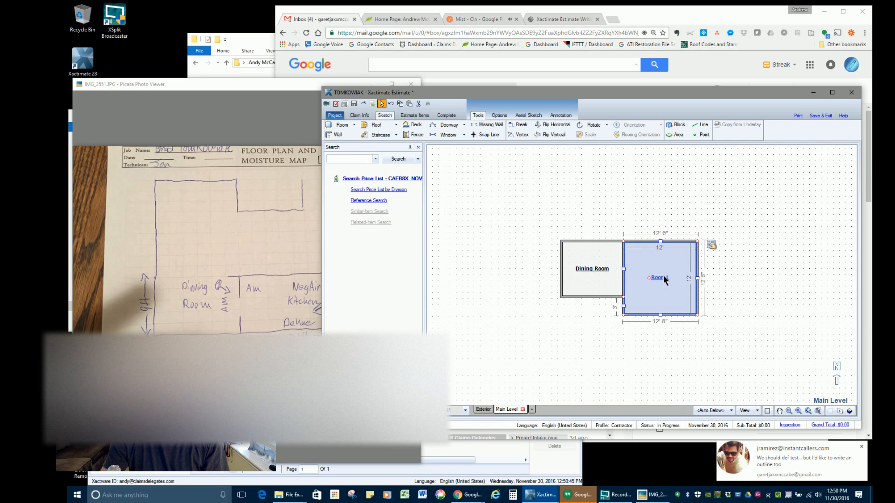
{"action": "double_click", "coordinate": [656, 280]}
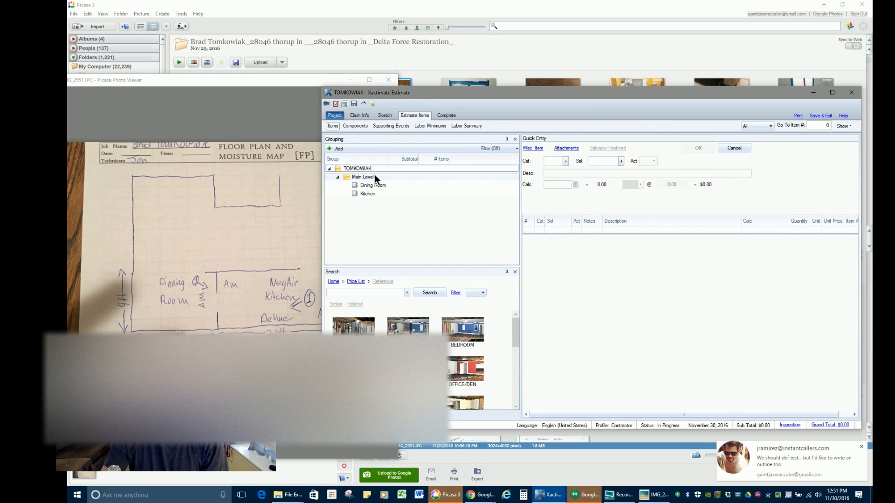
Add WTR ESRVD service call and DMO PU debris haul to Main Level
{"action": "left_click", "coordinate": [552, 161]}
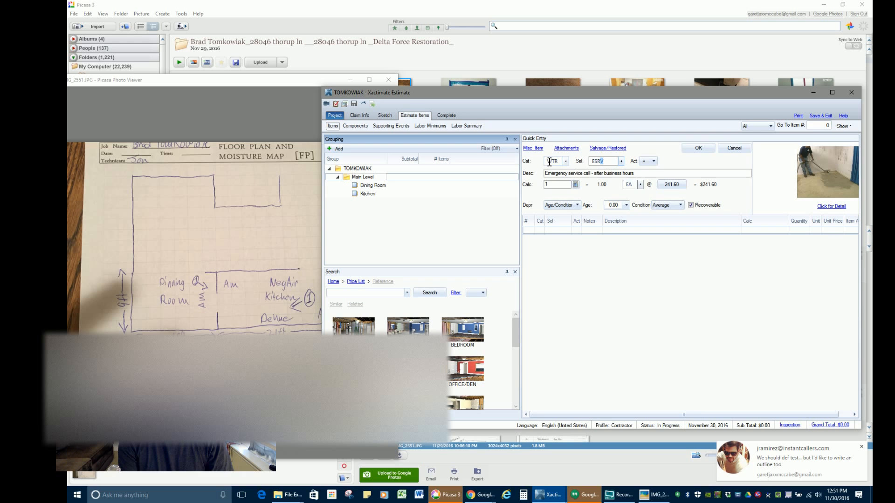
{"action": "left_click", "coordinate": [697, 148]}
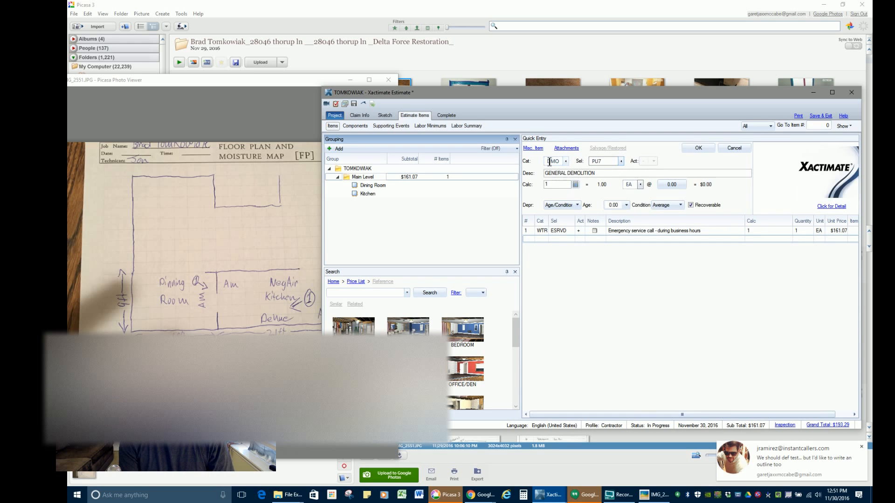
{"action": "left_click", "coordinate": [696, 148]}
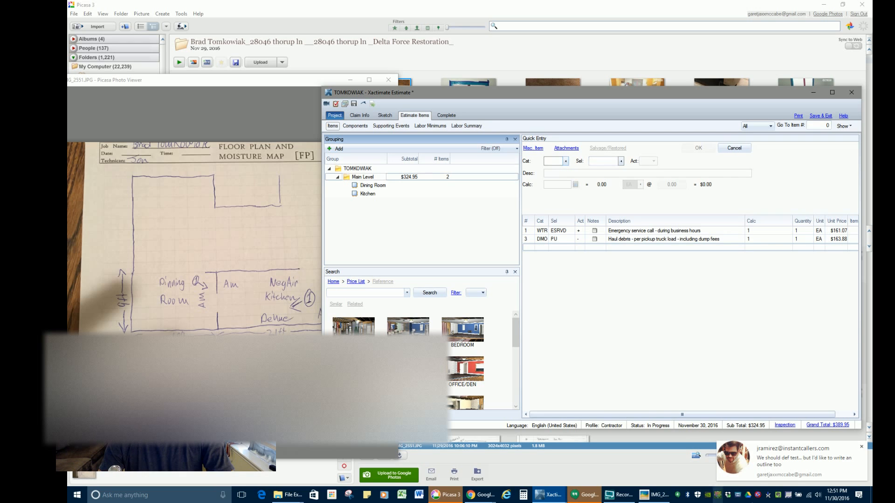
{"action": "left_click", "coordinate": [551, 161]}
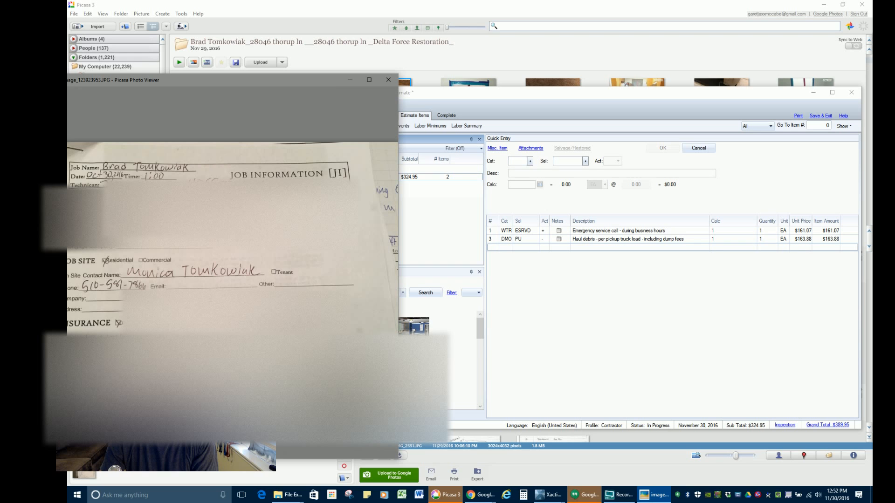
{"action": "mouse_move", "coordinate": [234, 117]}
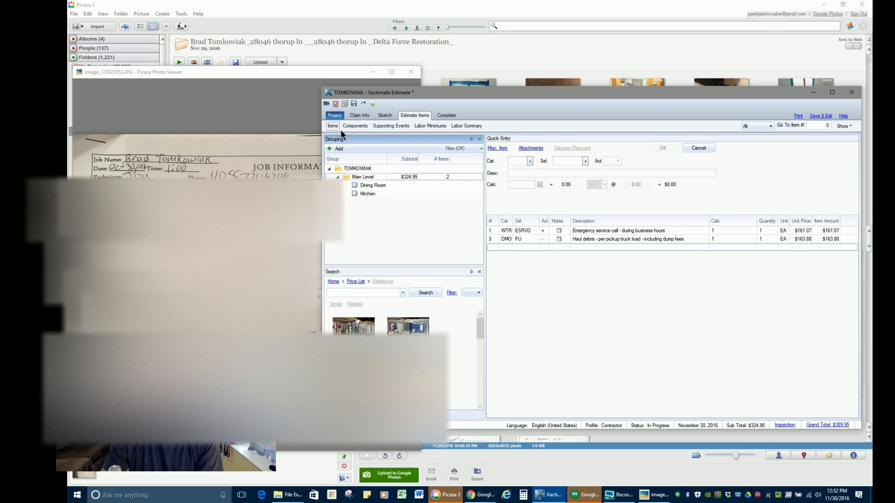
{"action": "left_click", "coordinate": [359, 115]}
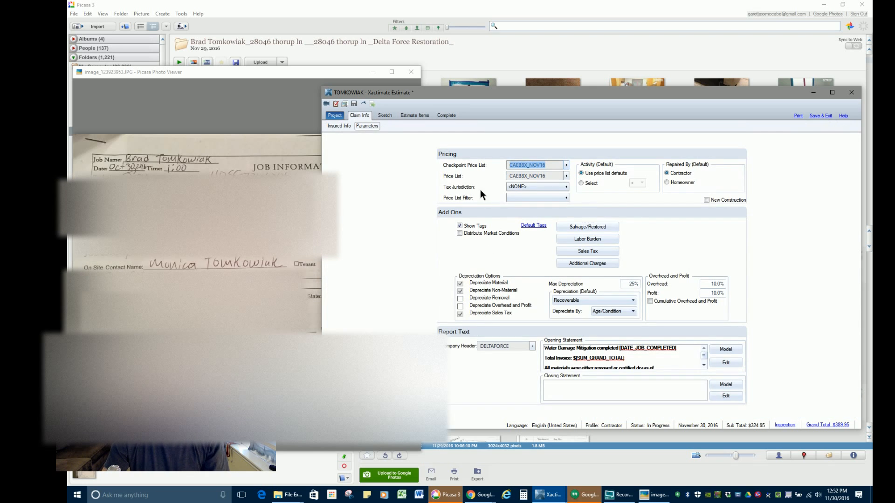
{"action": "left_click", "coordinate": [338, 126]}
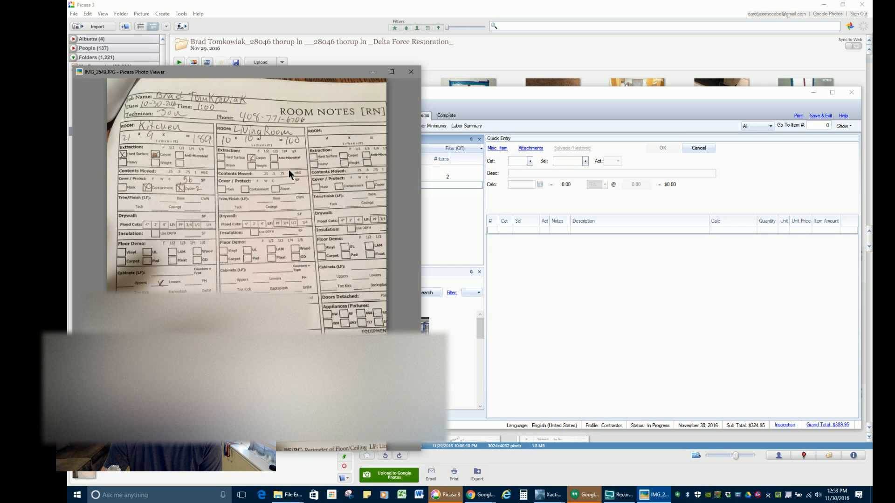
{"action": "mouse_move", "coordinate": [504, 178]}
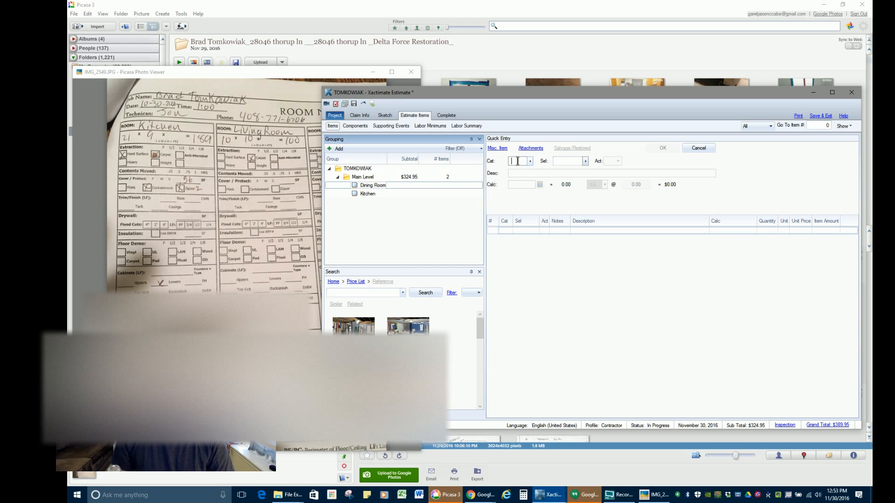
Add WTR EXT carpet extraction and five WTR DRY+ air movers to Dining Room
{"action": "type", "text": "WDA"}
{"action": "left_click", "coordinate": [570, 161]}
{"action": "type", "text": "DRY"}
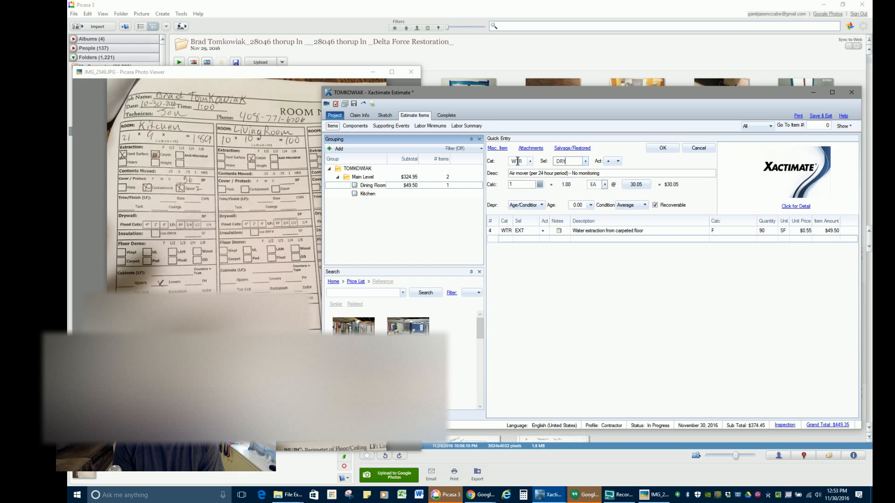
{"action": "left_click", "coordinate": [568, 160]}
{"action": "type", "text": "+"}
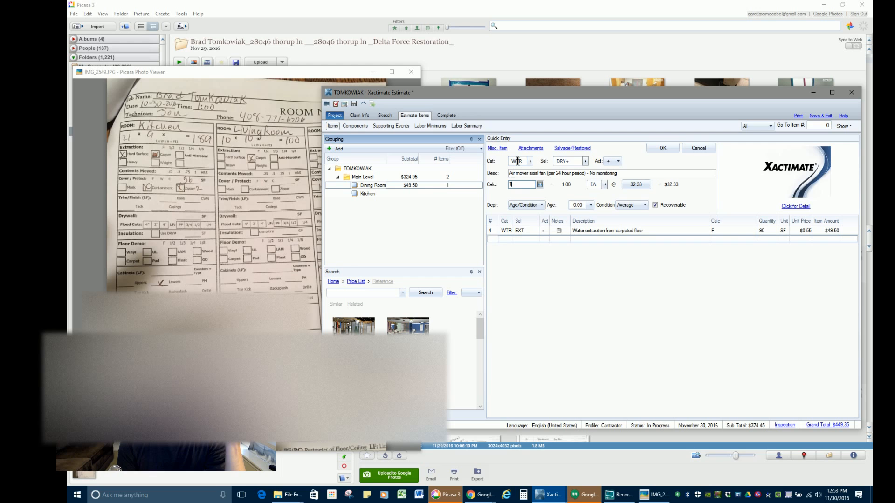
{"action": "left_click", "coordinate": [662, 147]}
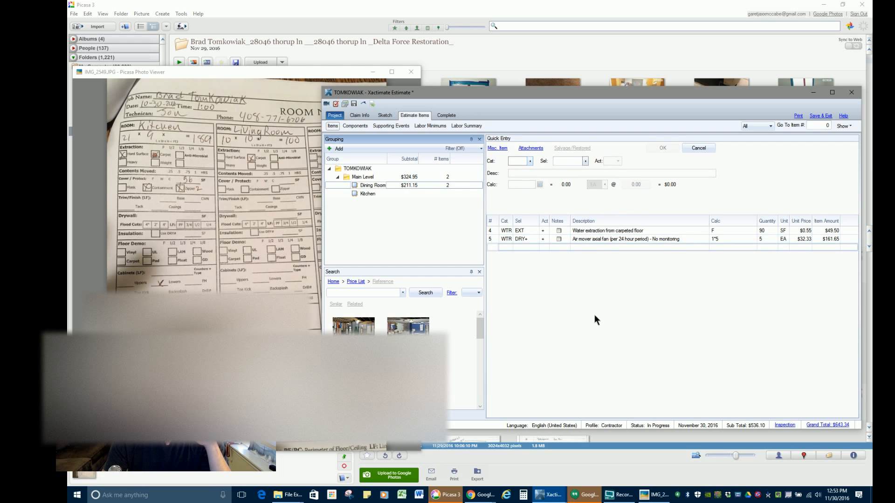
{"action": "left_click", "coordinate": [368, 193]}
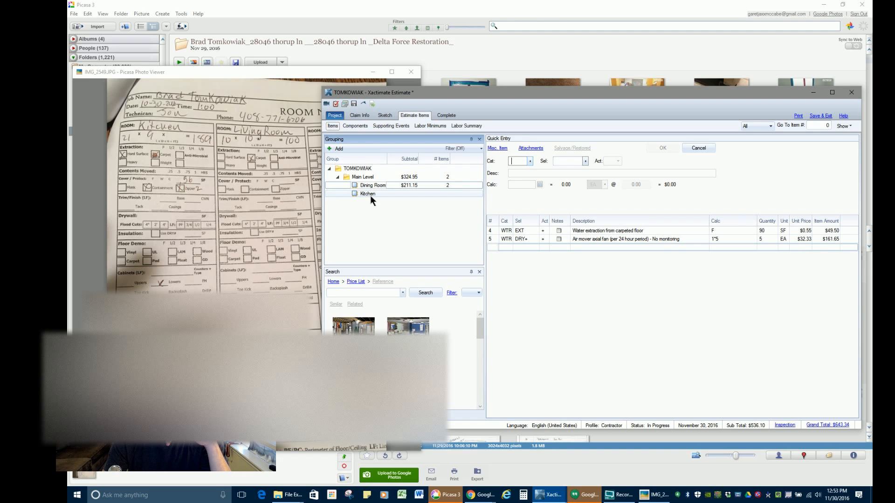
Select the Kitchen and change the PLYTK toe kick tear-out quantity from 51.33 to 4 LF
{"action": "left_click", "coordinate": [368, 193]}
{"action": "type", "text": "WTR"}
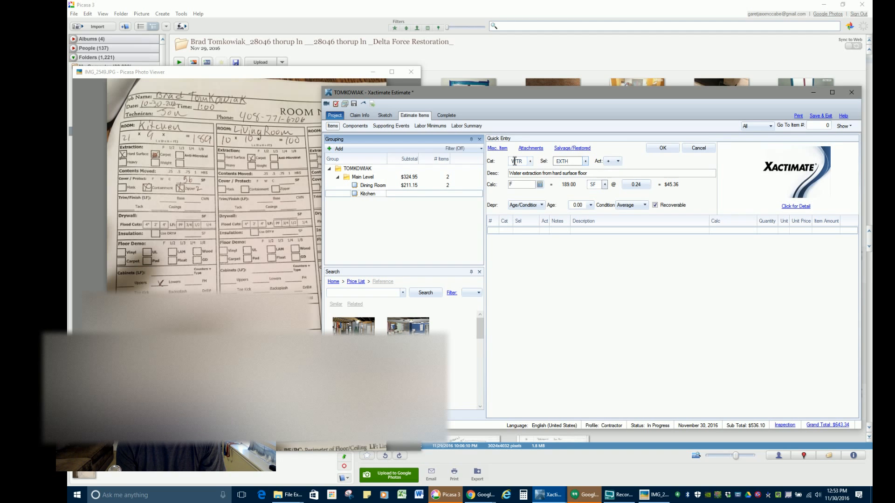
{"action": "left_click", "coordinate": [661, 147]}
{"action": "type", "text": "W"}
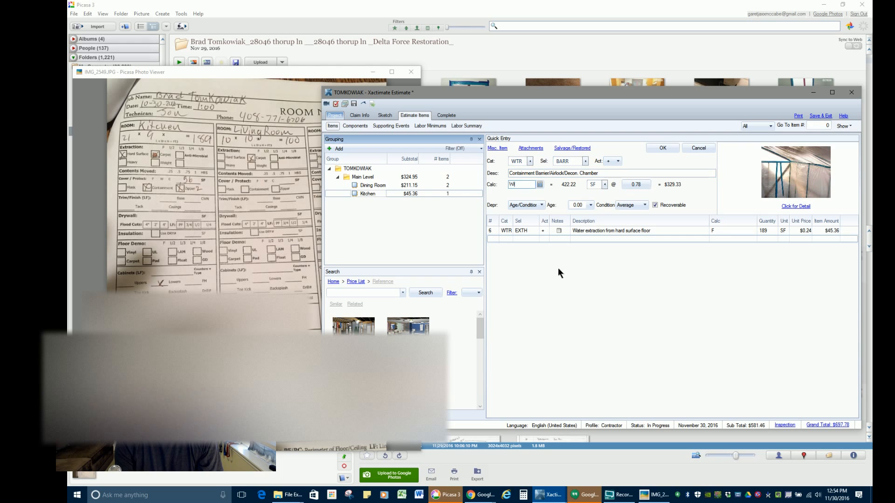
{"action": "left_click", "coordinate": [661, 148]}
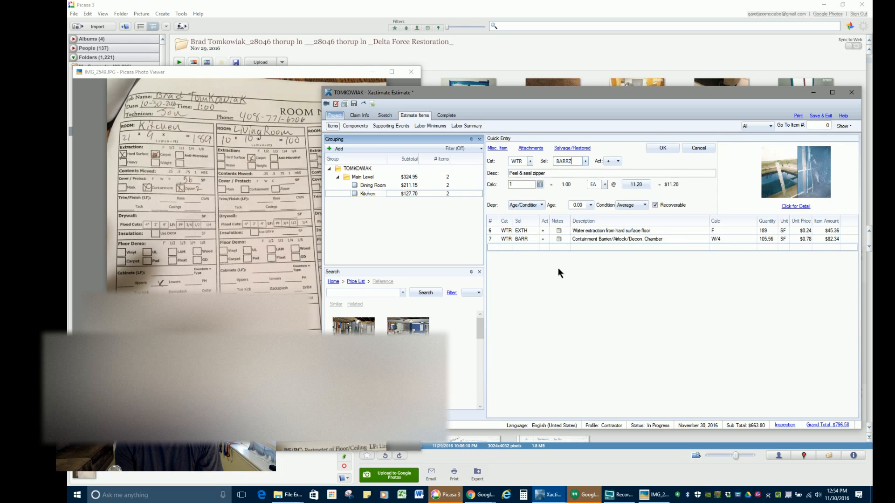
{"action": "left_click", "coordinate": [661, 148]}
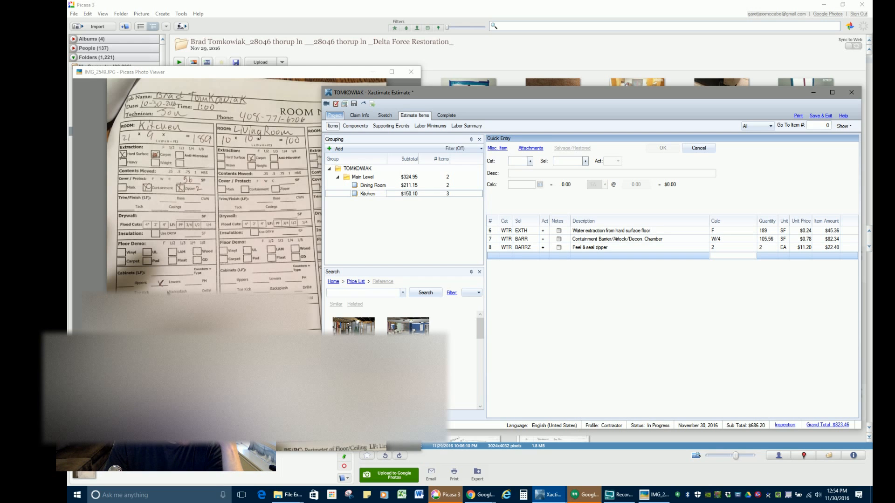
{"action": "mouse_move", "coordinate": [166, 288]}
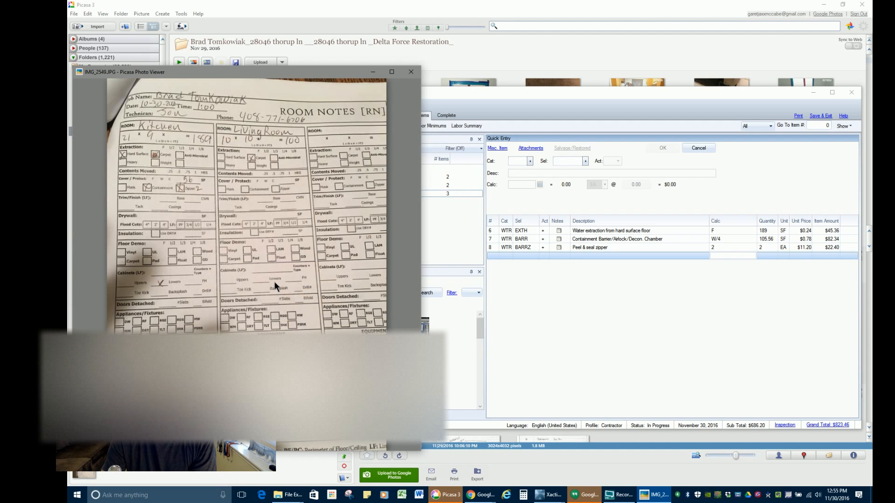
{"action": "mouse_move", "coordinate": [558, 229]}
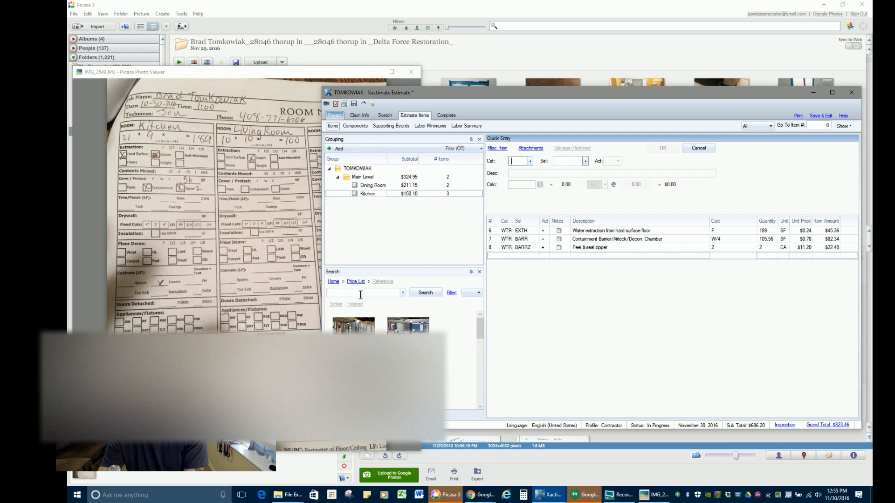
{"action": "type", "text": "drill"}
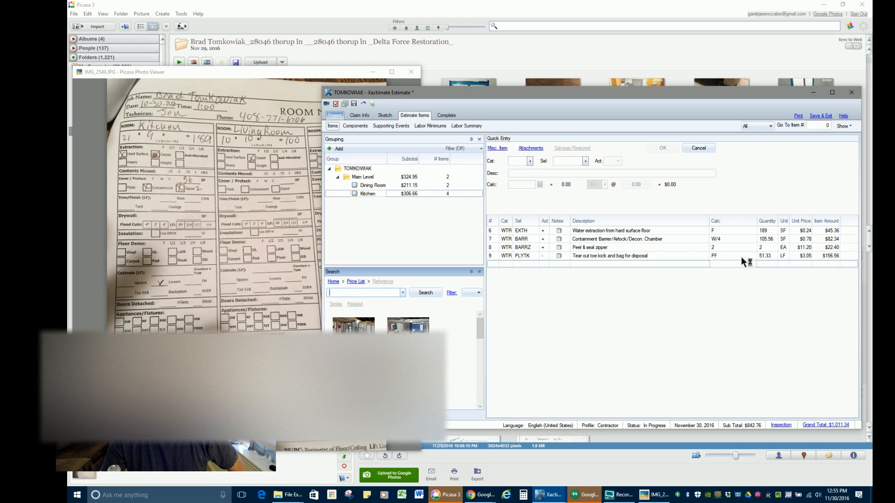
{"action": "left_click", "coordinate": [610, 256]}
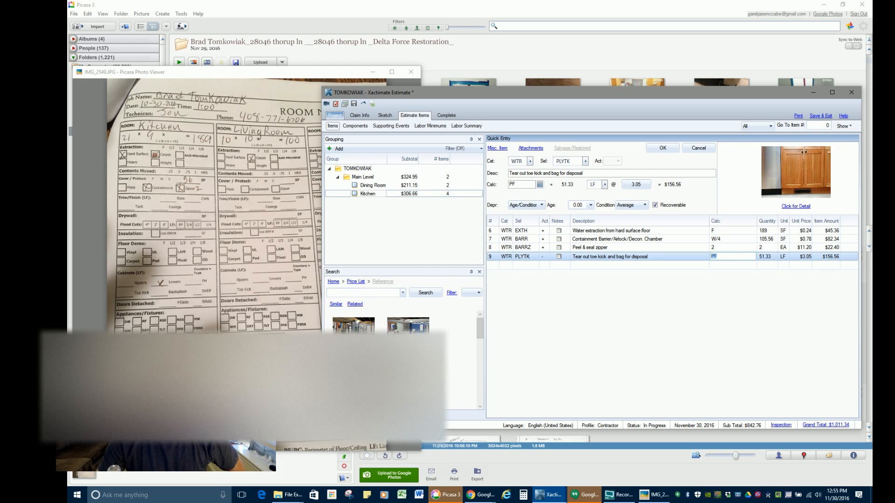
{"action": "left_click", "coordinate": [661, 147]}
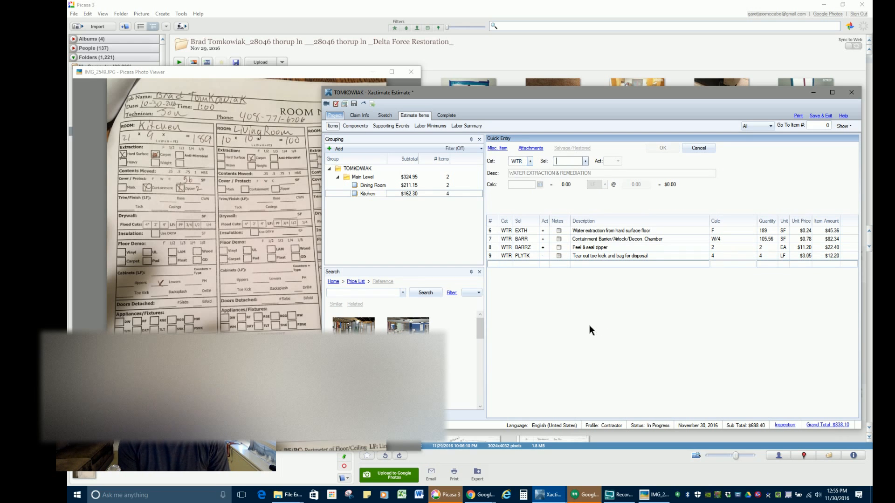
Add a large dehumidifier (DHM) line to the Kitchen with Calc 1*8
{"action": "type", "text": "DRY"}
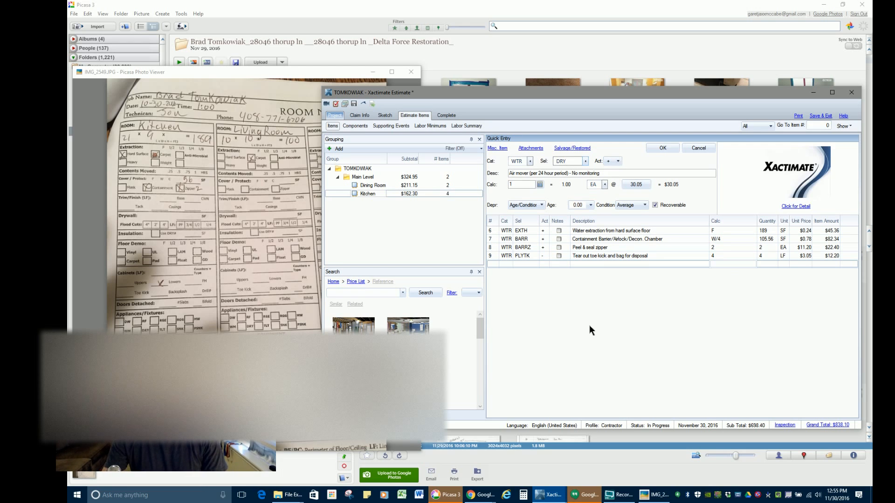
{"action": "type", "text": "D"}
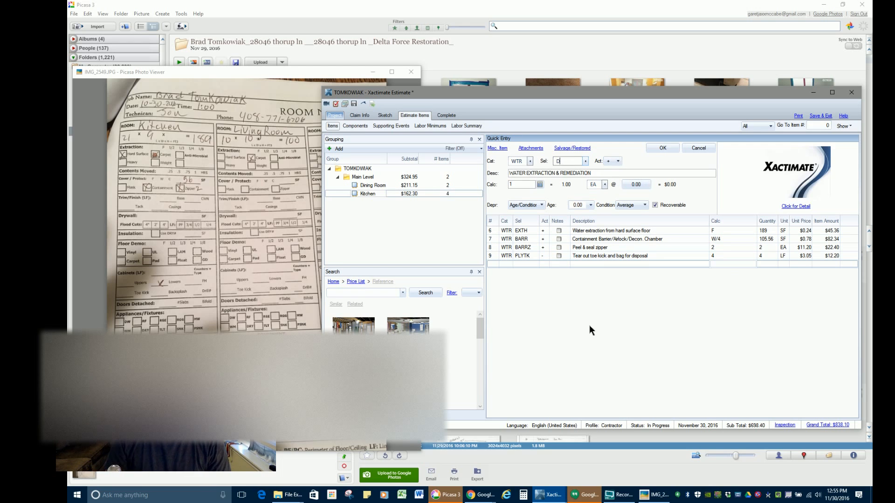
{"action": "type", "text": "HM"}
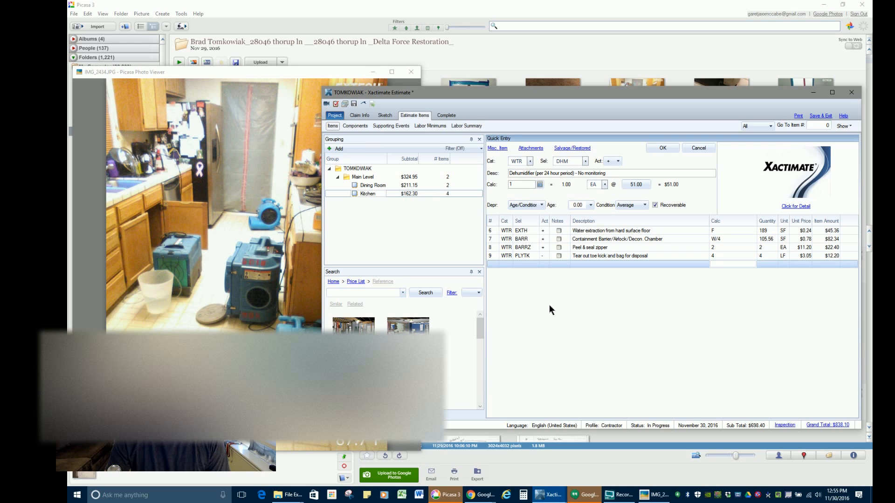
{"action": "mouse_move", "coordinate": [536, 303]}
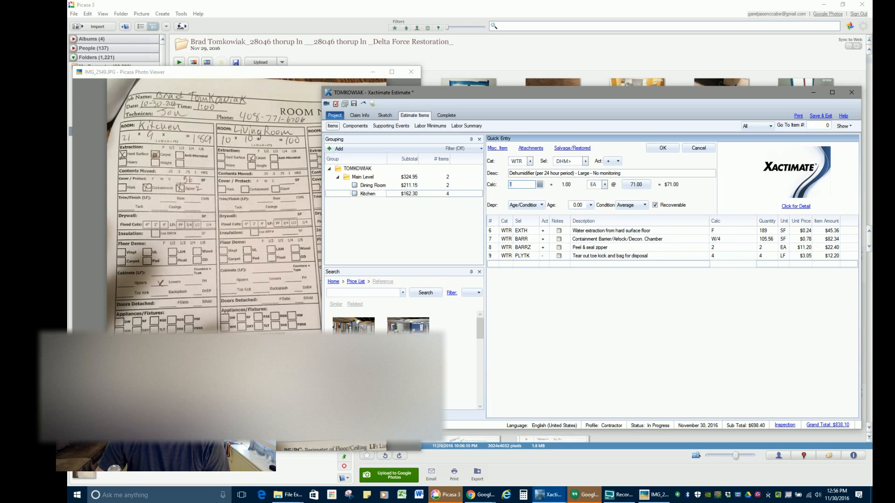
{"action": "left_click", "coordinate": [662, 148]}
{"action": "type", "text": "DRY"}
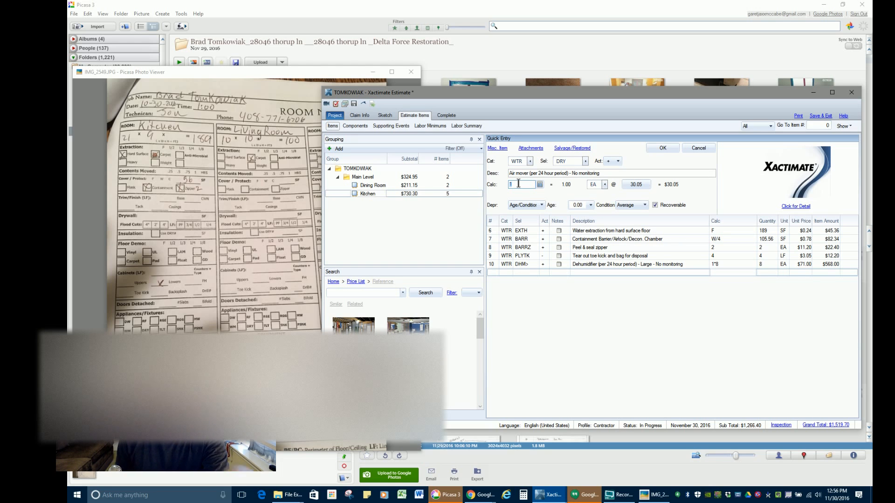
Set the Kitchen air movers to 3*8 days and add the negative air fan line
{"action": "left_click", "coordinate": [661, 148]}
{"action": "type", "text": "NAFAN"}
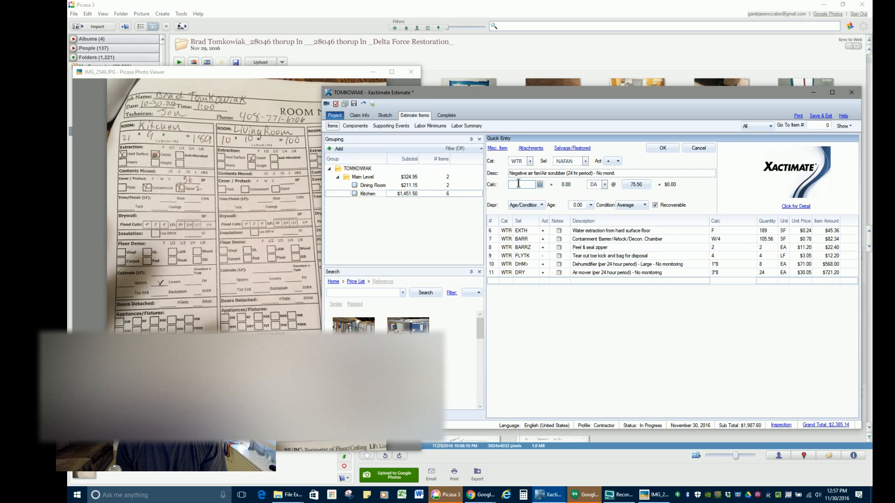
{"action": "type", "text": "11"}
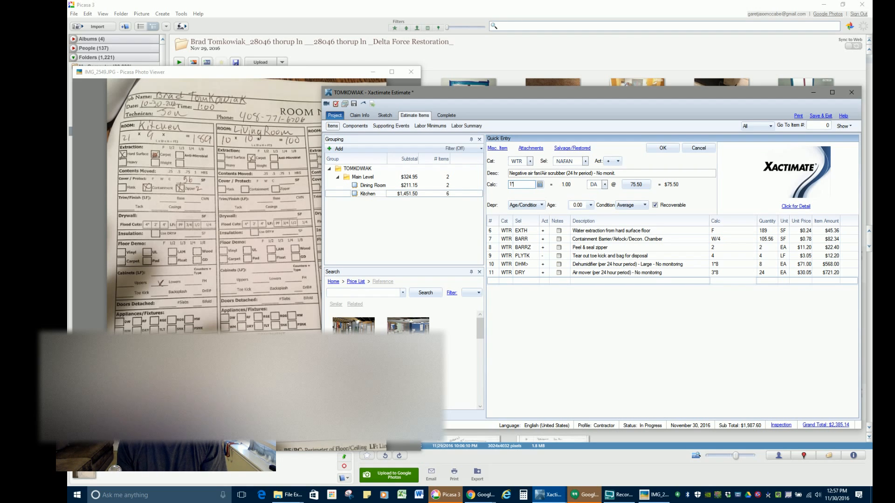
{"action": "left_click", "coordinate": [661, 148]}
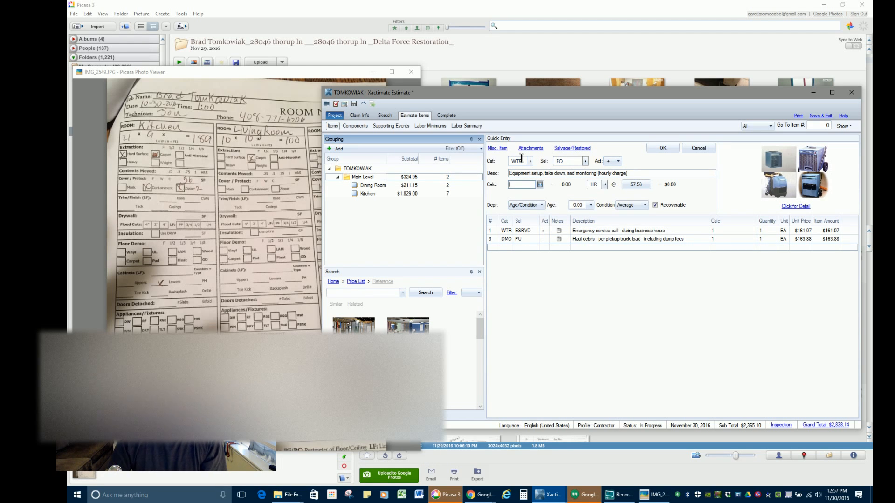
Enter 2 hours for the equipment setup charge
{"action": "type", "text": "2"}
{"action": "left_click", "coordinate": [571, 161]}
{"action": "type", "text": "ROOM"}
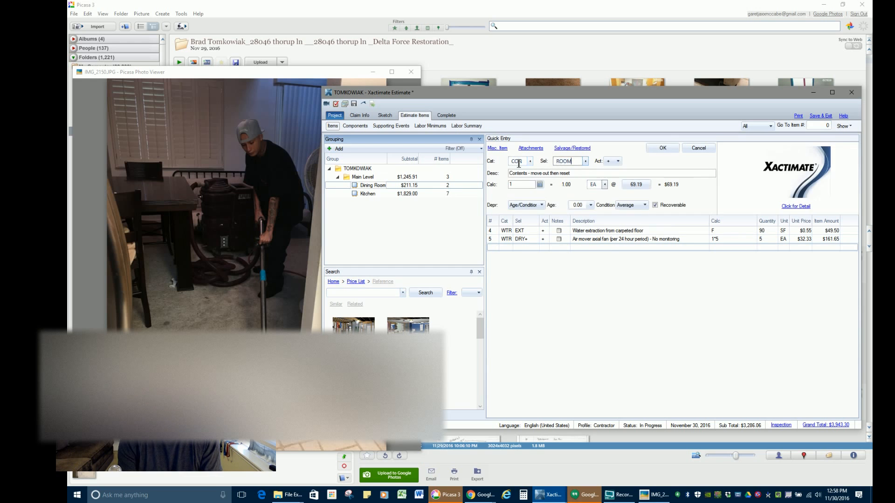
Confirm the CON ROOM contents move-out and reset line for the Dining Room, then switch to Project
{"action": "left_click", "coordinate": [662, 147]}
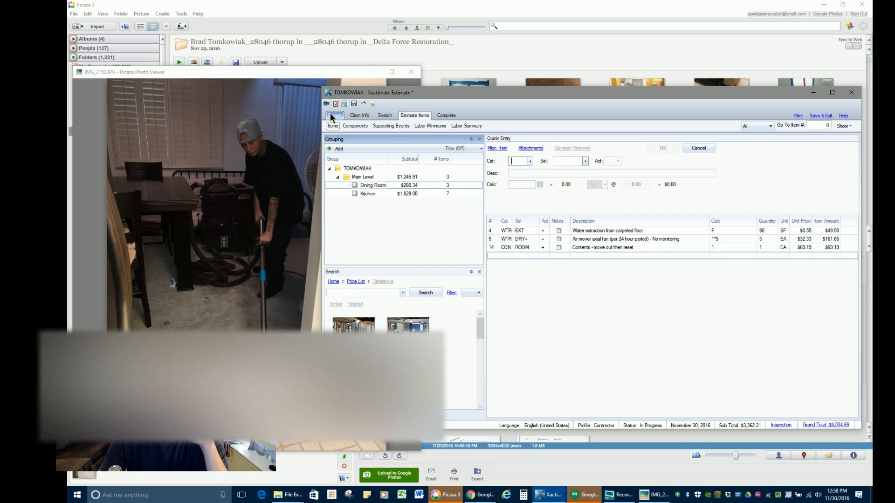
{"action": "left_click", "coordinate": [335, 115]}
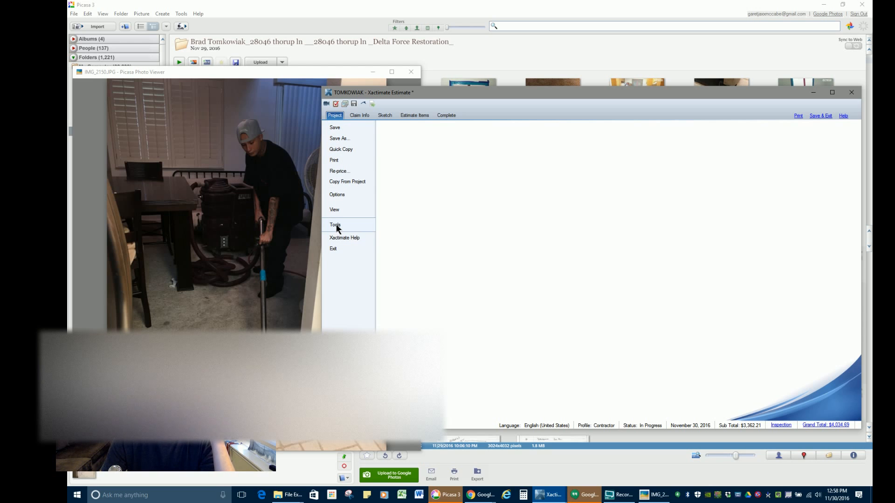
Export the Rough Draft estimate report as a PDF and close the reports window
{"action": "left_click", "coordinate": [335, 224]}
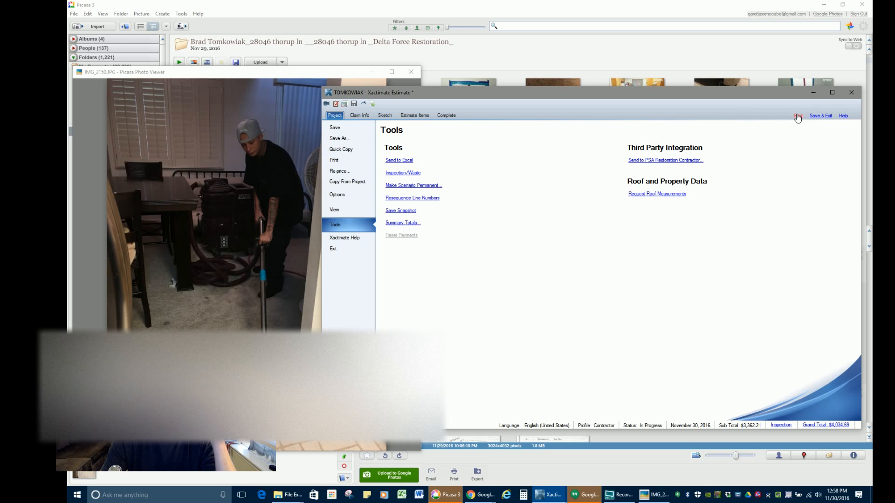
{"action": "left_click", "coordinate": [797, 116]}
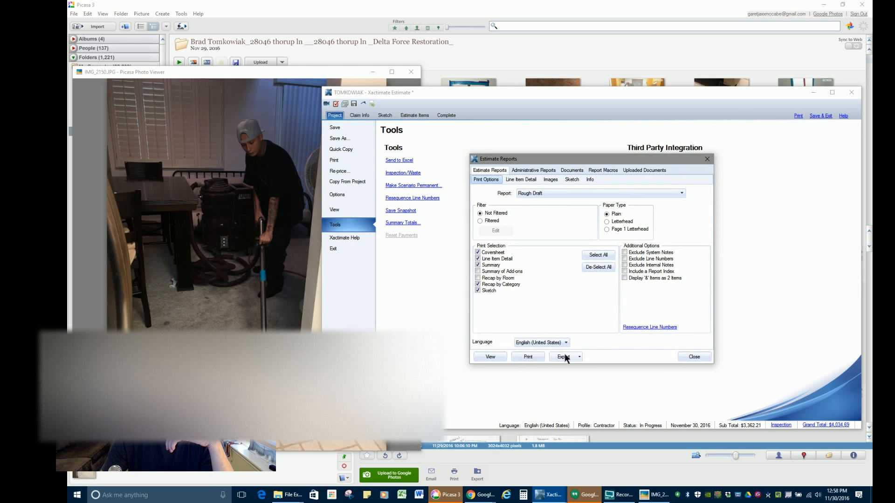
{"action": "left_click", "coordinate": [565, 357]}
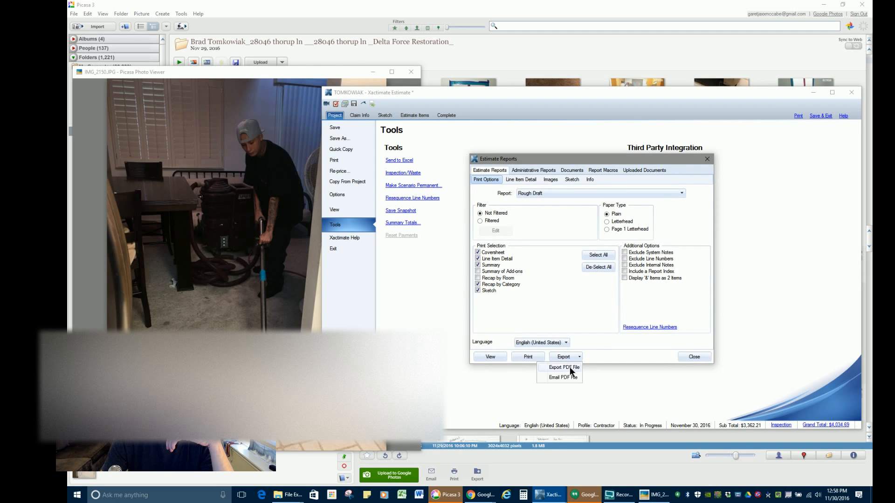
{"action": "left_click", "coordinate": [562, 368]}
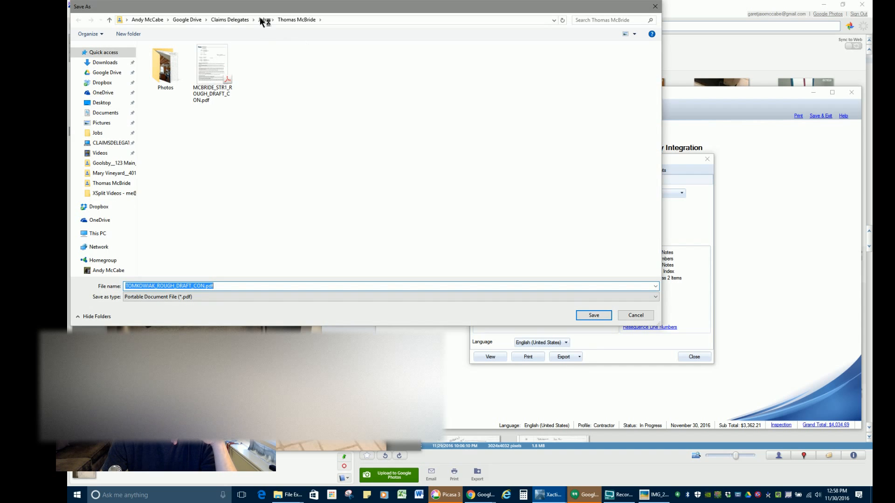
{"action": "left_click", "coordinate": [262, 20]}
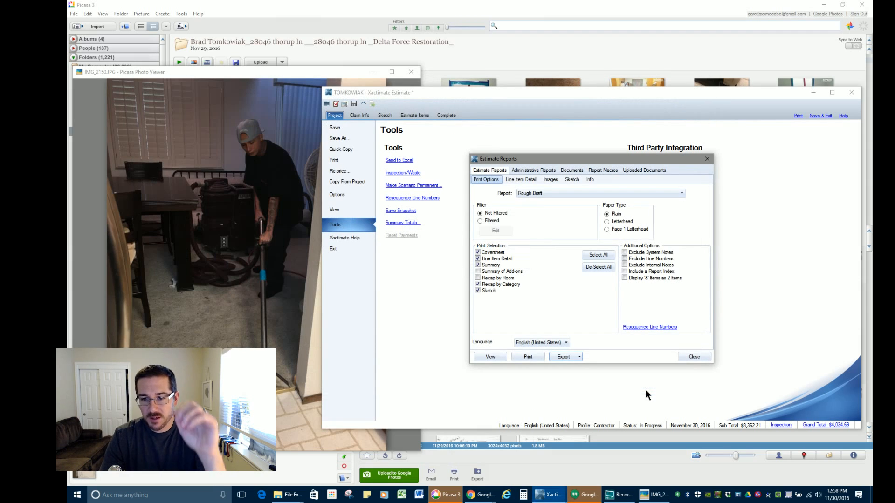
{"action": "left_click", "coordinate": [694, 356]}
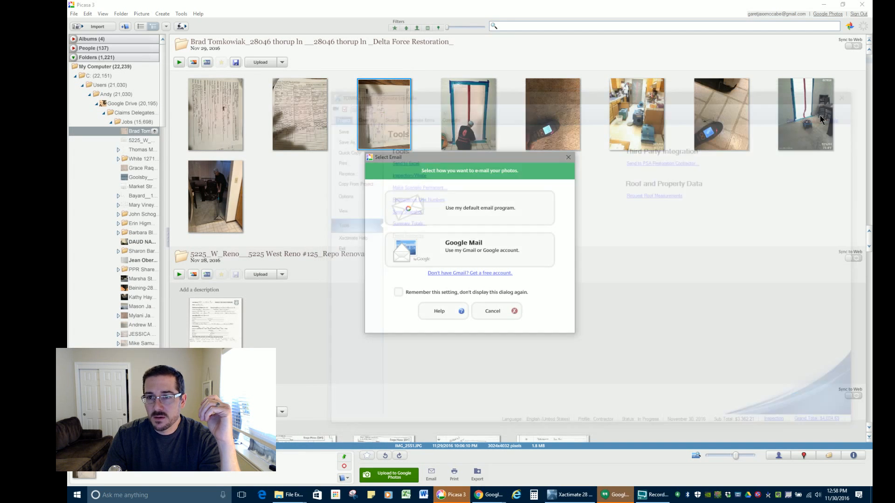
{"action": "left_click", "coordinate": [492, 310]}
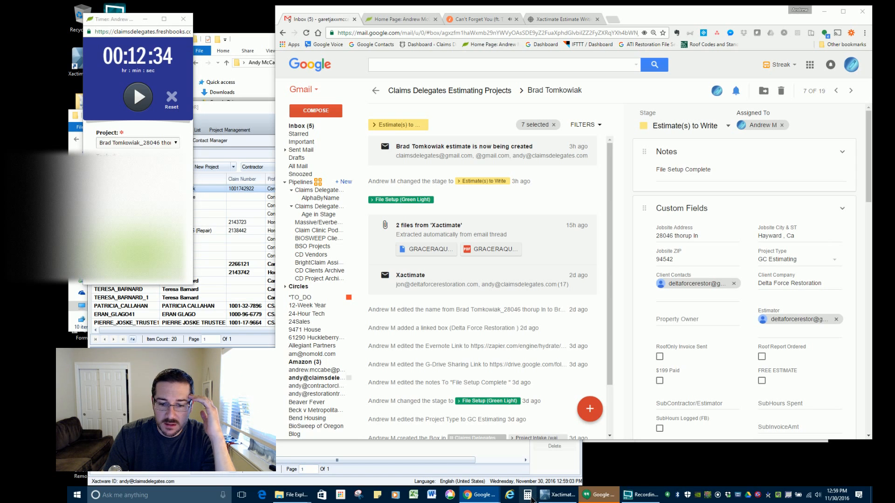
Bring up Calculator from the taskbar, center it, and enter 14
{"action": "left_click", "coordinate": [531, 495]}
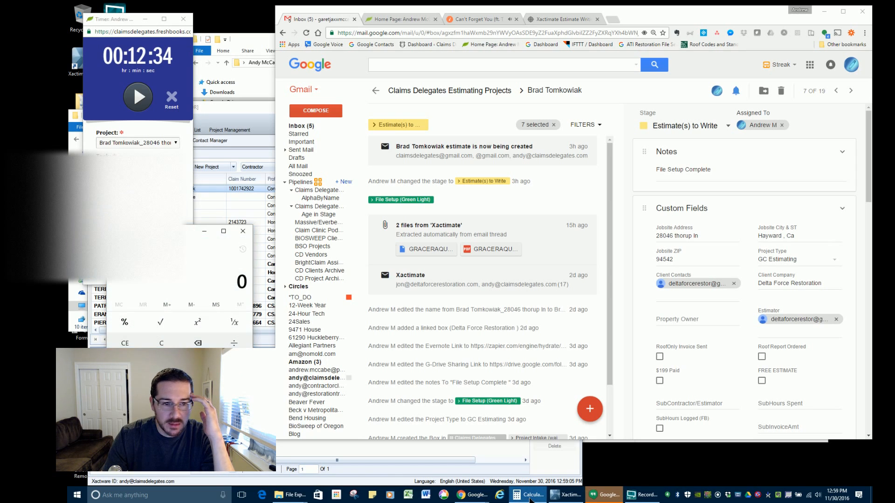
{"action": "left_click", "coordinate": [532, 495]}
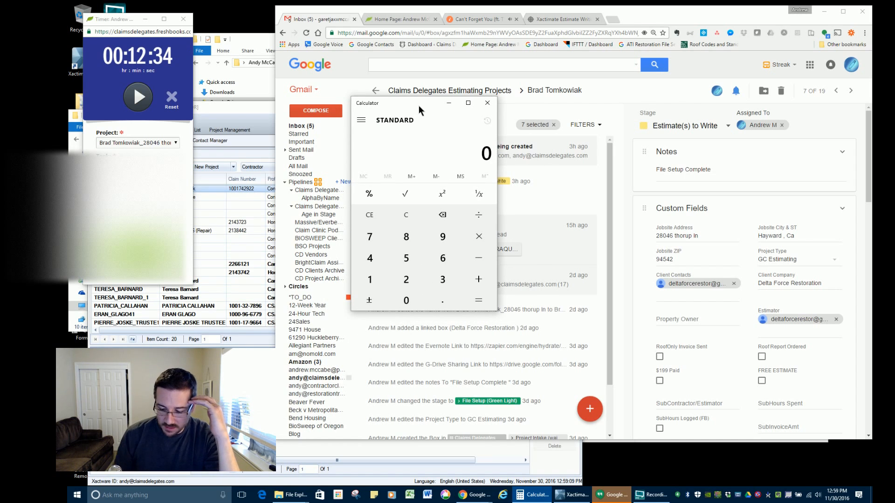
{"action": "left_click", "coordinate": [369, 258]}
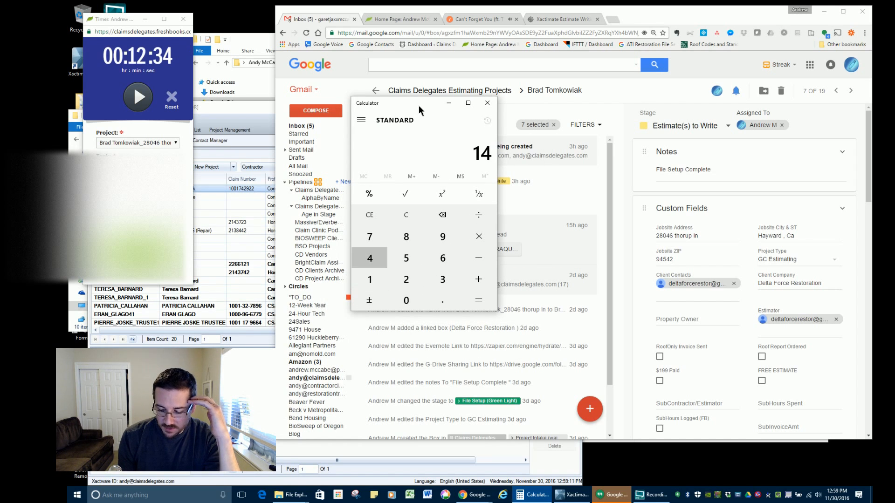